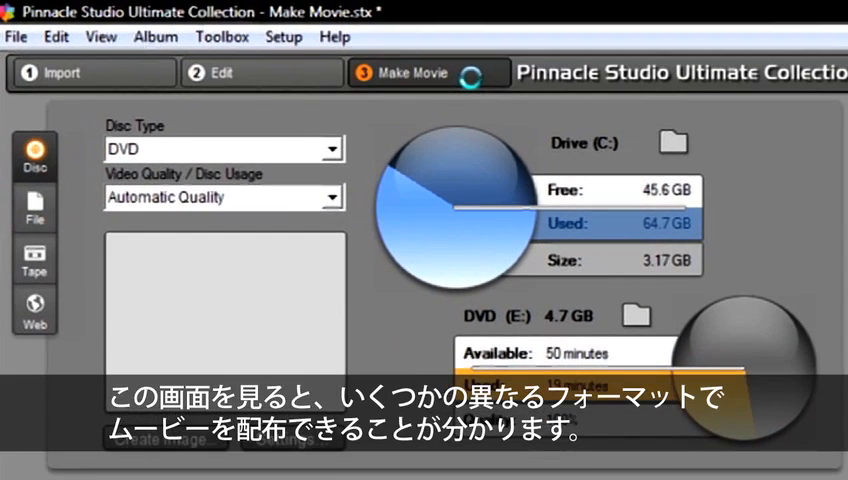
Show the disc type list: AVCHD, Blu-ray Disc, HD DVD, DVD, SVCD and VCD
{"action": "left_click", "coordinate": [412, 72]}
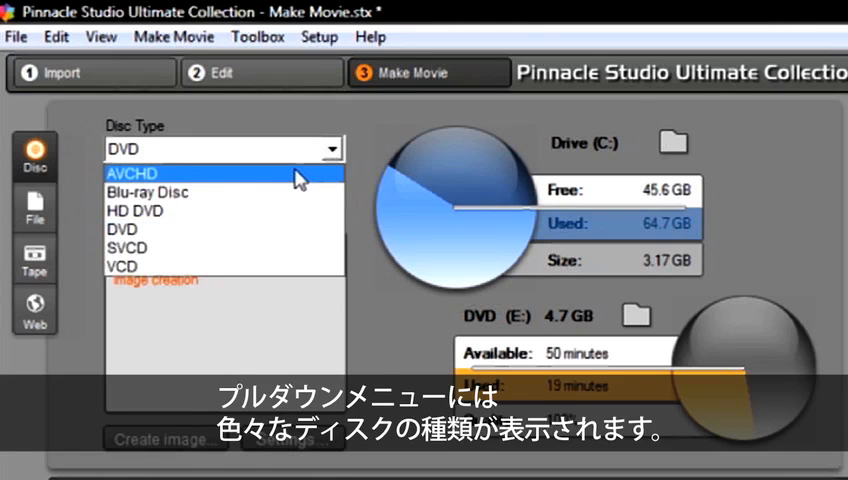
{"action": "mouse_move", "coordinate": [288, 202]}
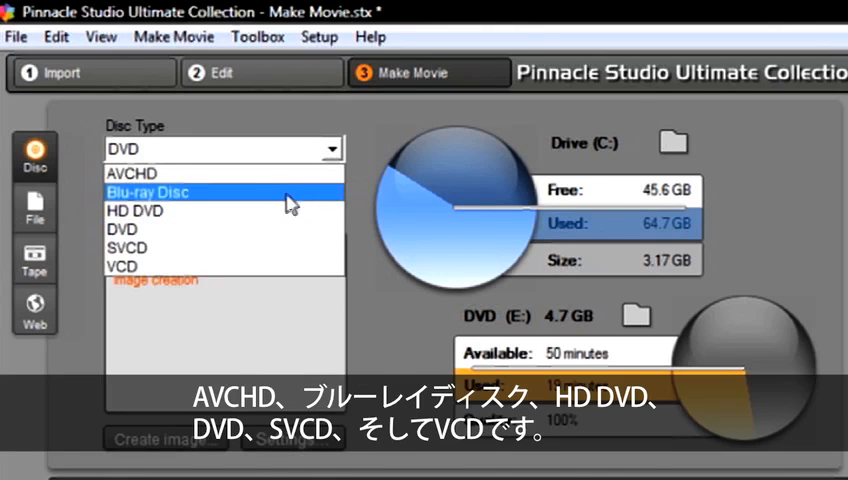
{"action": "mouse_move", "coordinate": [290, 220]}
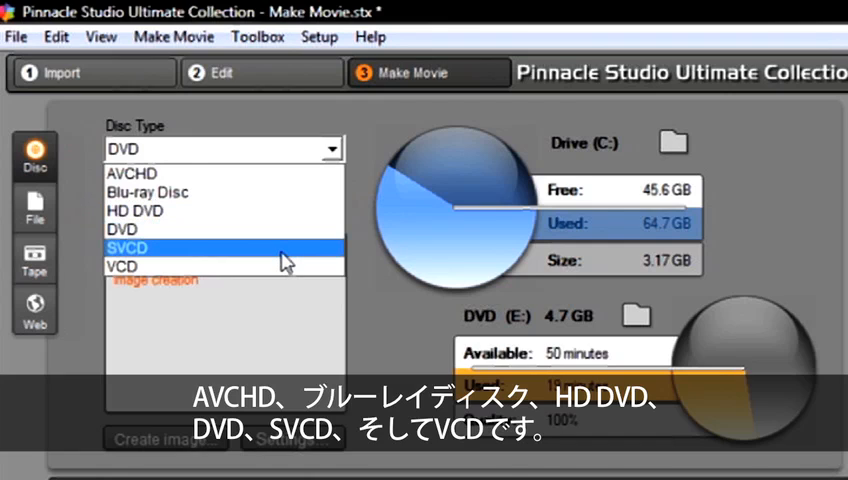
{"action": "mouse_move", "coordinate": [280, 284]}
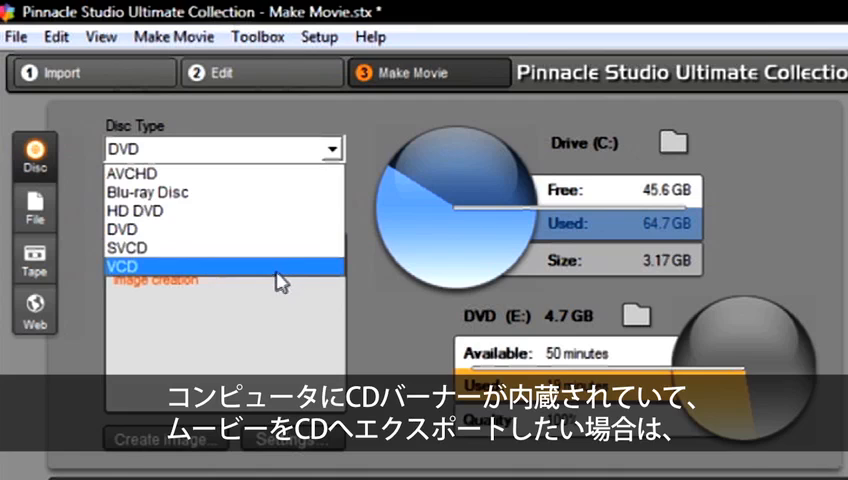
{"action": "mouse_move", "coordinate": [292, 256]}
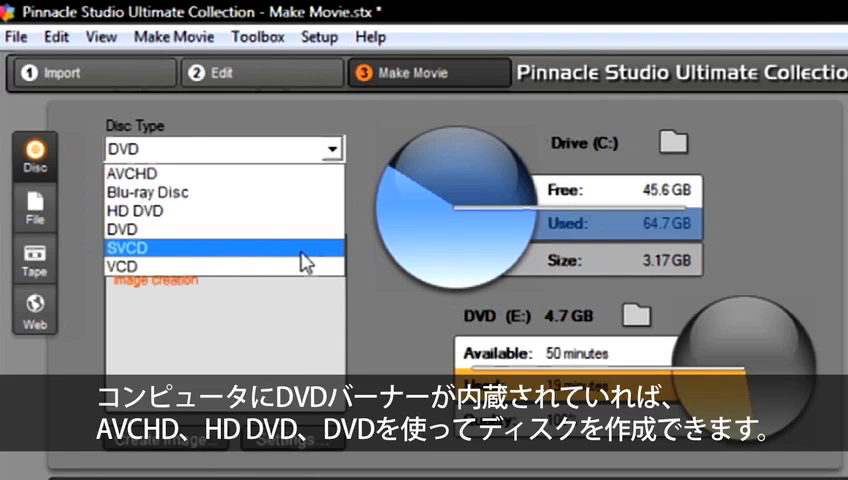
{"action": "mouse_move", "coordinate": [288, 200]}
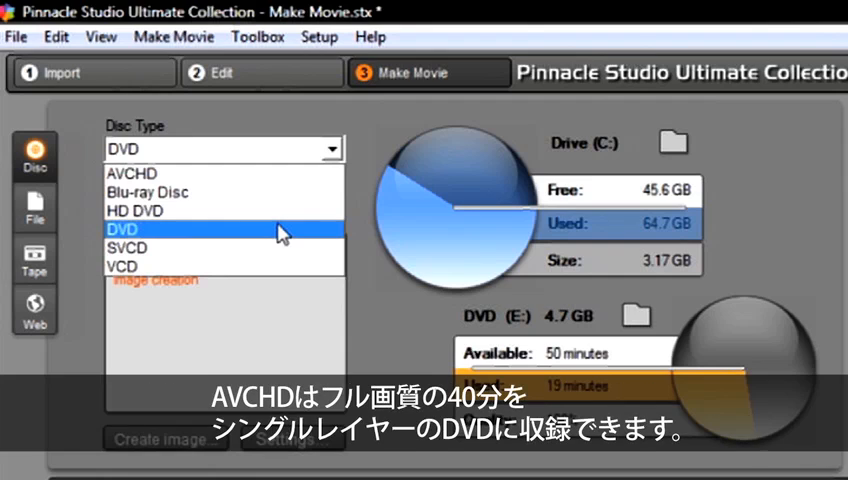
{"action": "mouse_move", "coordinate": [238, 180]}
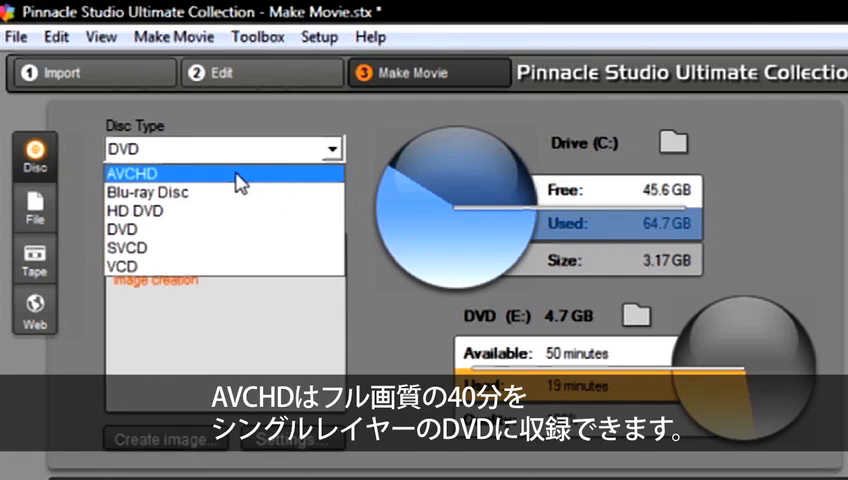
{"action": "mouse_move", "coordinate": [236, 218]}
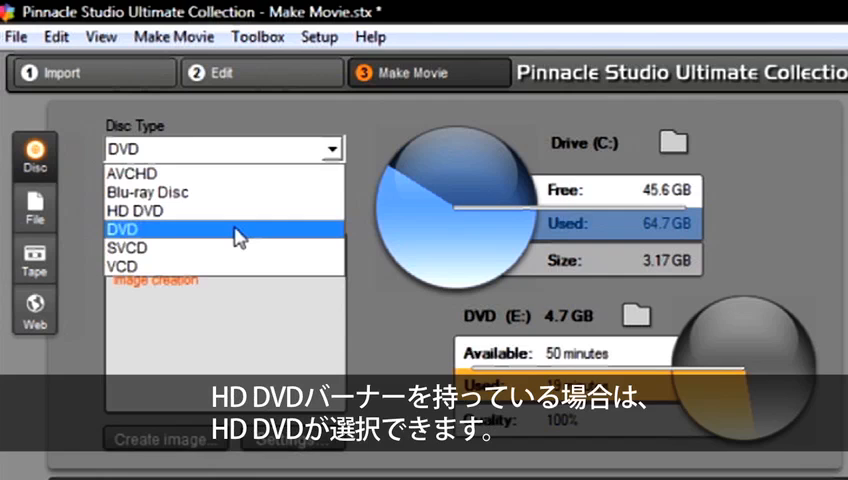
{"action": "mouse_move", "coordinate": [240, 218]}
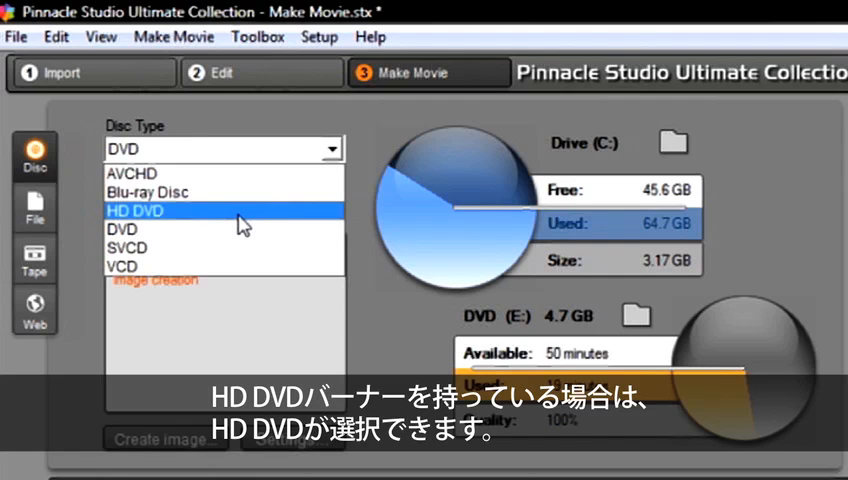
{"action": "mouse_move", "coordinate": [248, 196]}
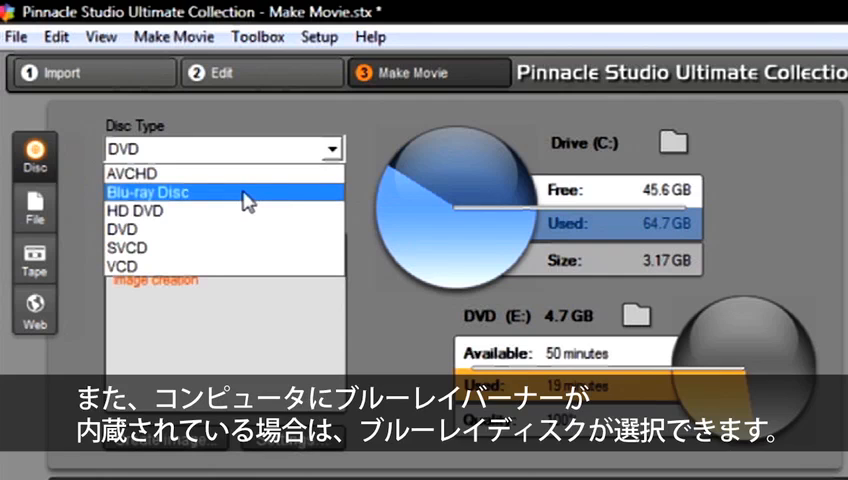
{"action": "mouse_move", "coordinate": [236, 200]}
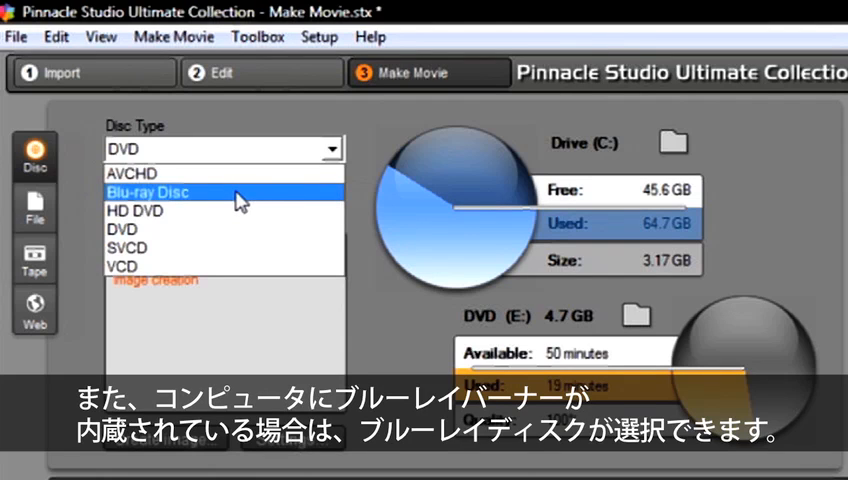
Keep DVD as the disc type, with Automatic Quality and Drive C capacity readouts shown
{"action": "left_click", "coordinate": [124, 228]}
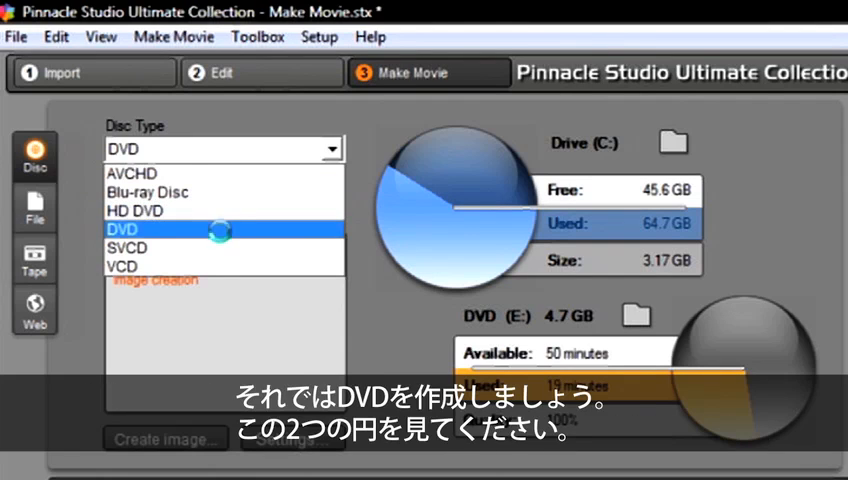
{"action": "left_click", "coordinate": [126, 228]}
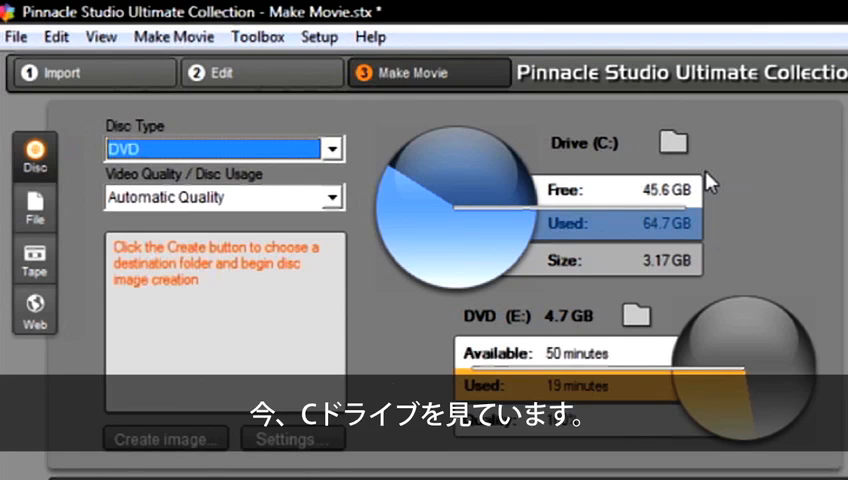
{"action": "mouse_move", "coordinate": [608, 210]}
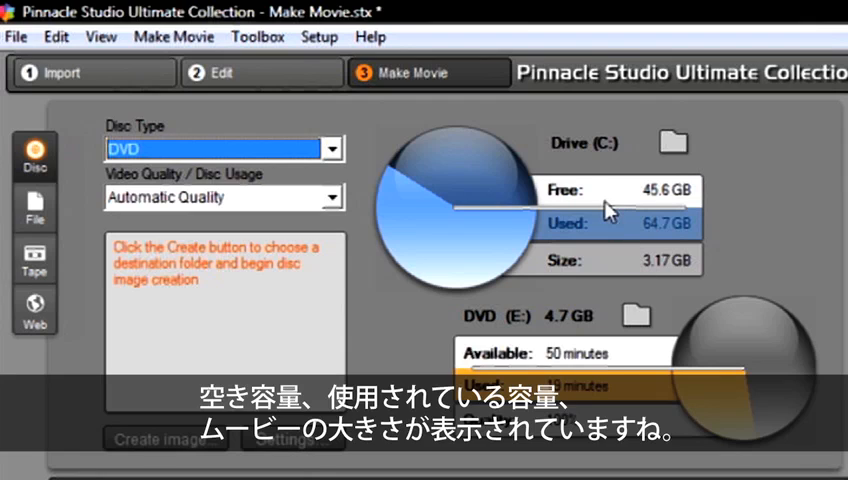
{"action": "mouse_move", "coordinate": [604, 268]}
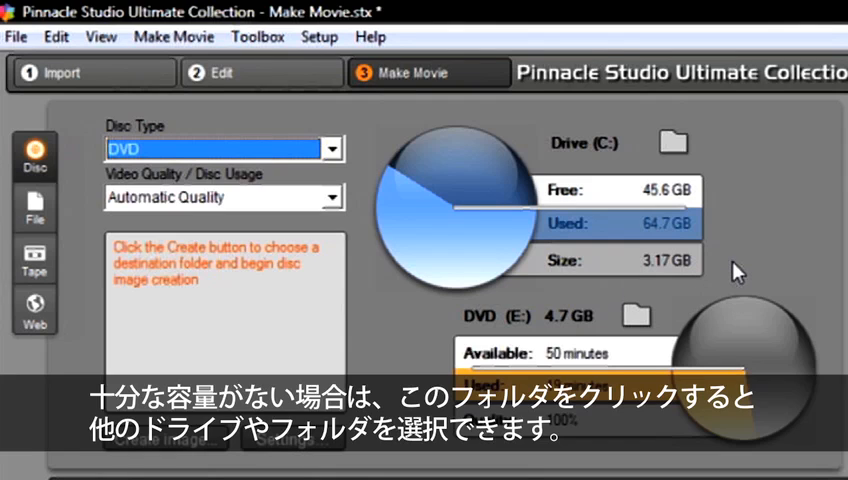
{"action": "mouse_move", "coordinate": [696, 148]}
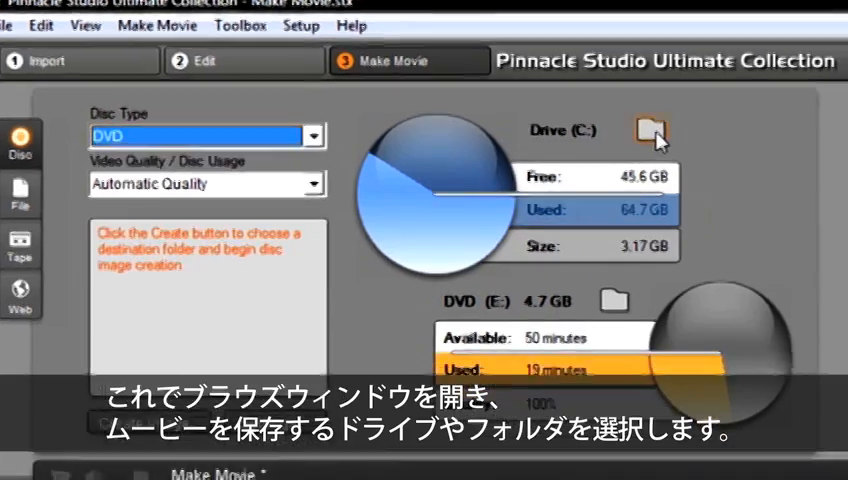
Bring up the Browse For Folder dialog for the movie's save location and scroll its drives
{"action": "left_click", "coordinate": [648, 132]}
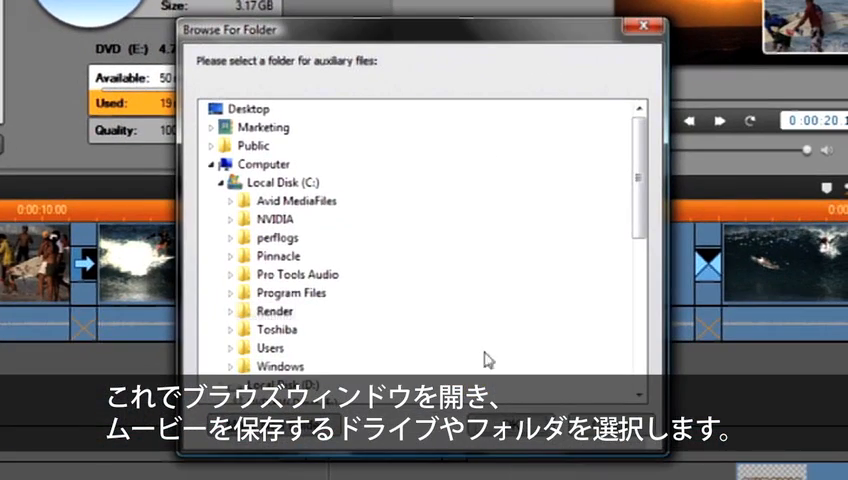
{"action": "scroll", "scroll_direction": "down", "scroll_amount": 3}
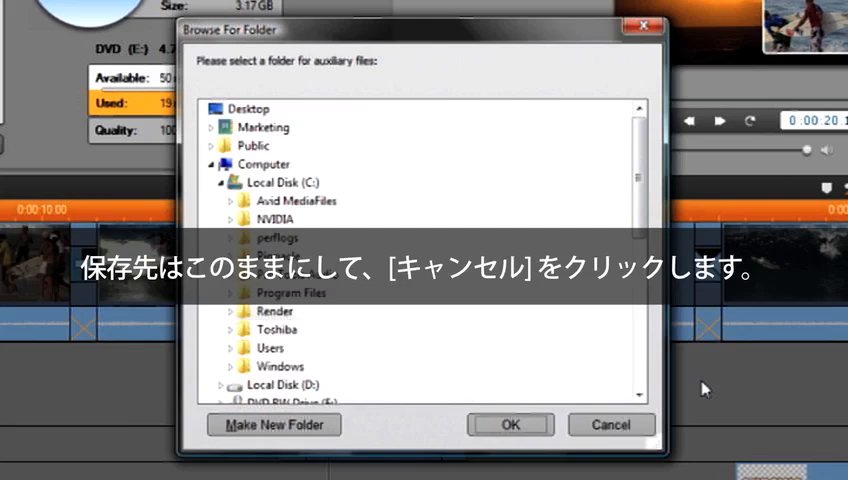
{"action": "mouse_move", "coordinate": [612, 424]}
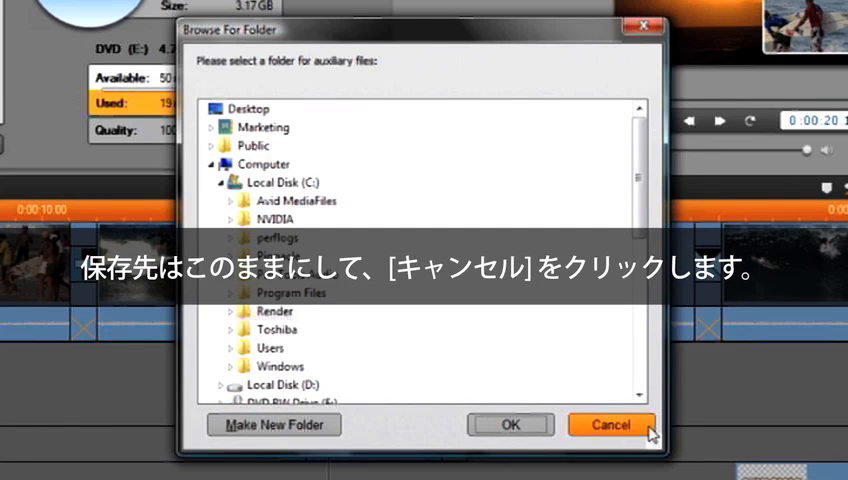
Cancel the Browse For Folder dialog, leaving Drive (C:) as the save location
{"action": "left_click", "coordinate": [612, 424]}
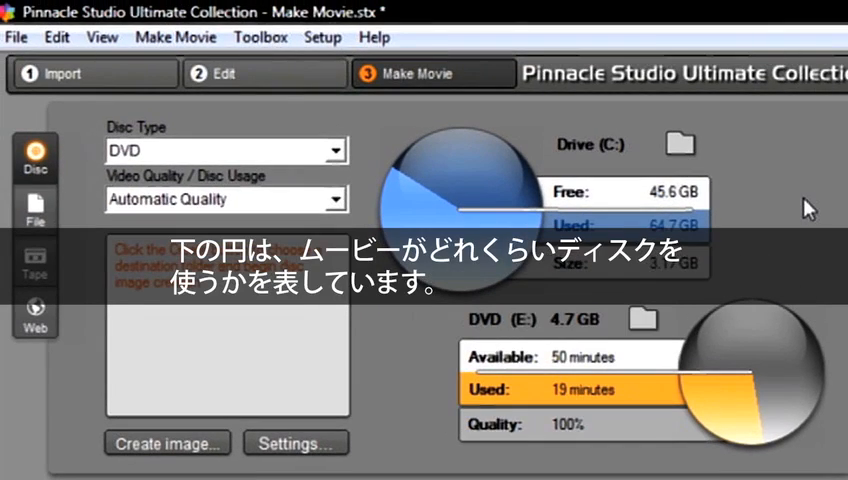
{"action": "mouse_move", "coordinate": [780, 352]}
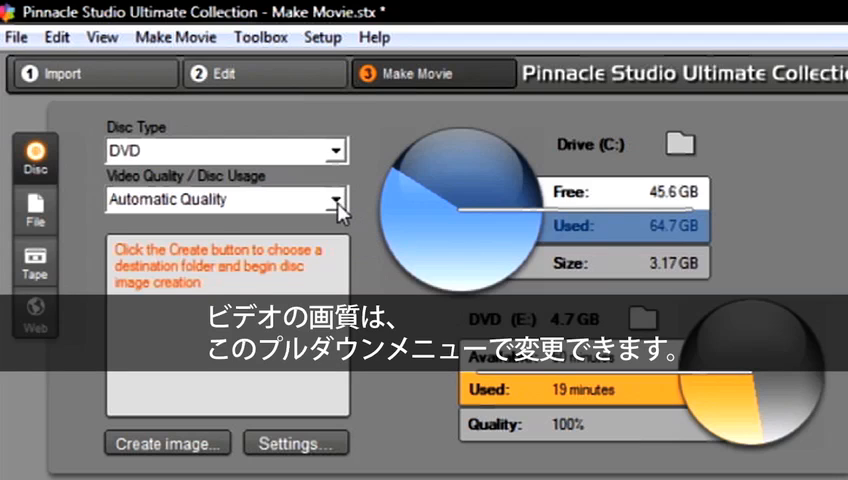
Choose Most Video On Disc, giving 251 minutes available at 24% quality
{"action": "left_click", "coordinate": [338, 200]}
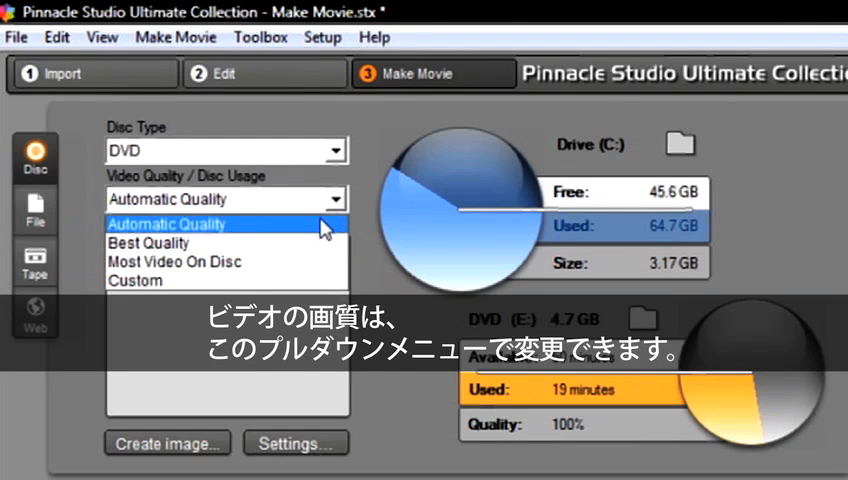
{"action": "mouse_move", "coordinate": [314, 262]}
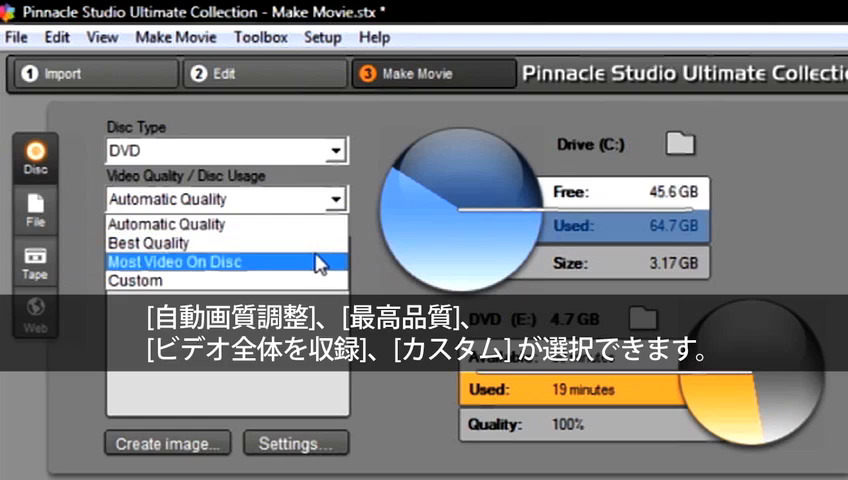
{"action": "mouse_move", "coordinate": [312, 264]}
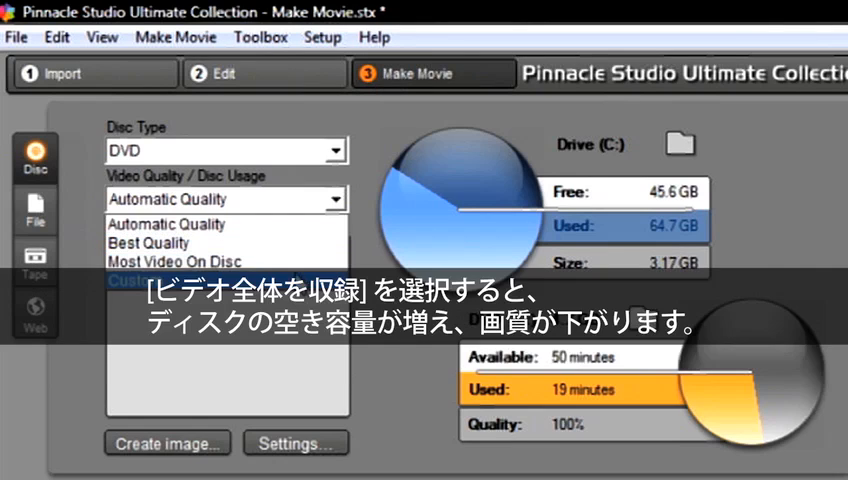
{"action": "mouse_move", "coordinate": [280, 260]}
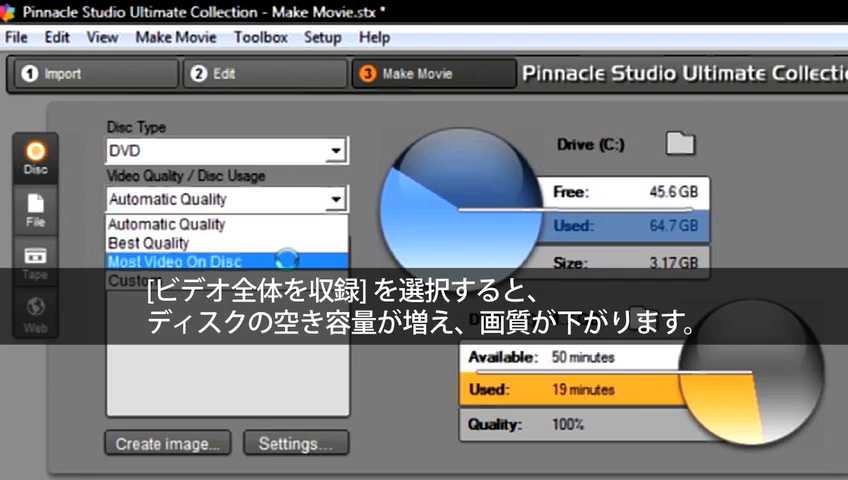
{"action": "left_click", "coordinate": [172, 260]}
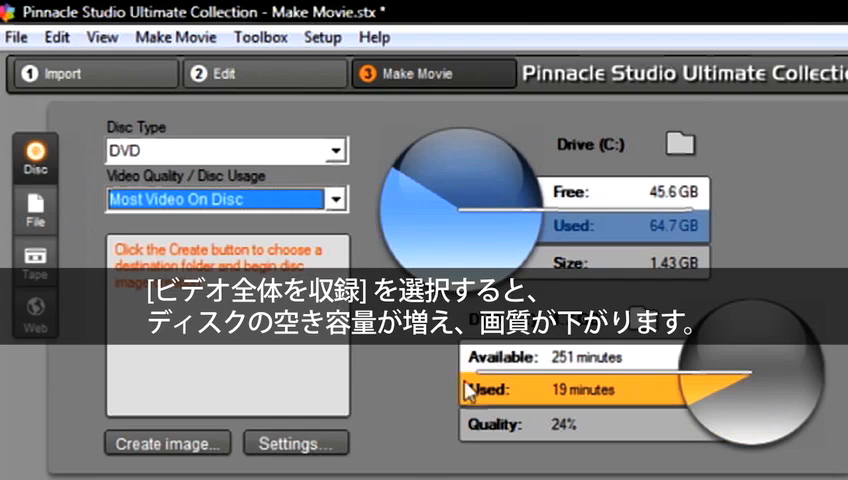
{"action": "mouse_move", "coordinate": [544, 452]}
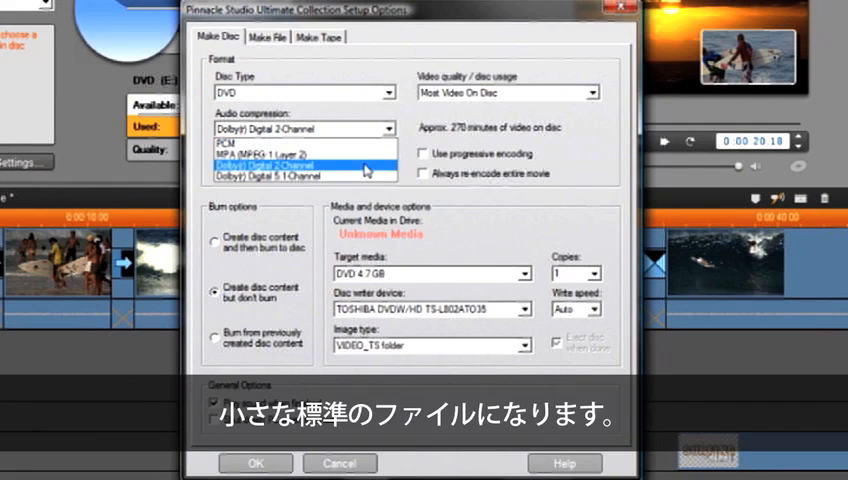
Review the Audio compression formats in the Setup Options Make Disc tab
{"action": "left_click", "coordinate": [290, 164]}
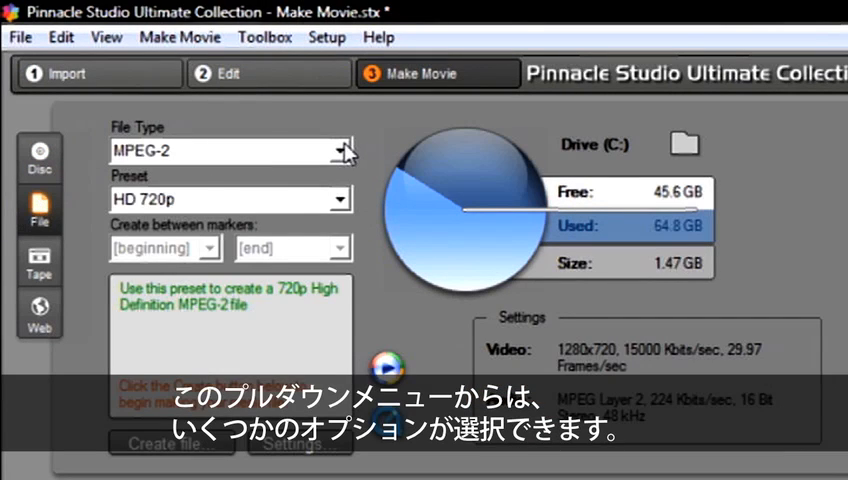
Try Audio and AVI file types, then settle on DivX with the Microsoft Xbox SD 16:9 preset at 720x480
{"action": "left_click", "coordinate": [344, 150]}
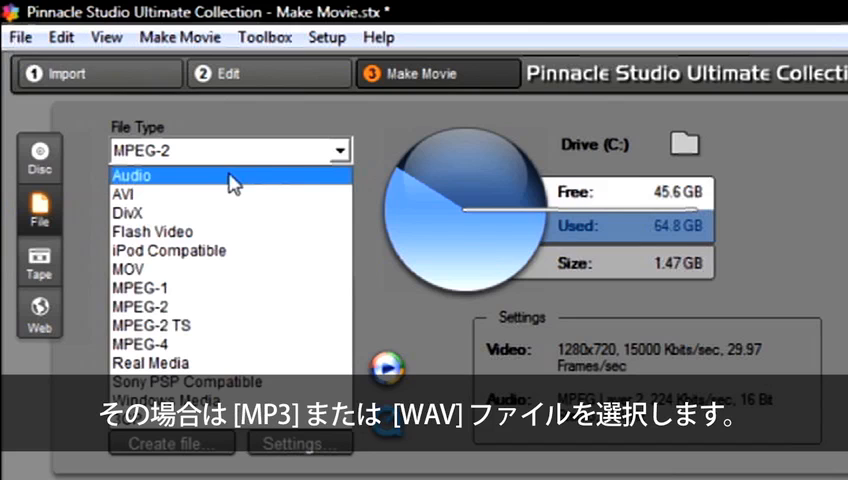
{"action": "mouse_move", "coordinate": [188, 184]}
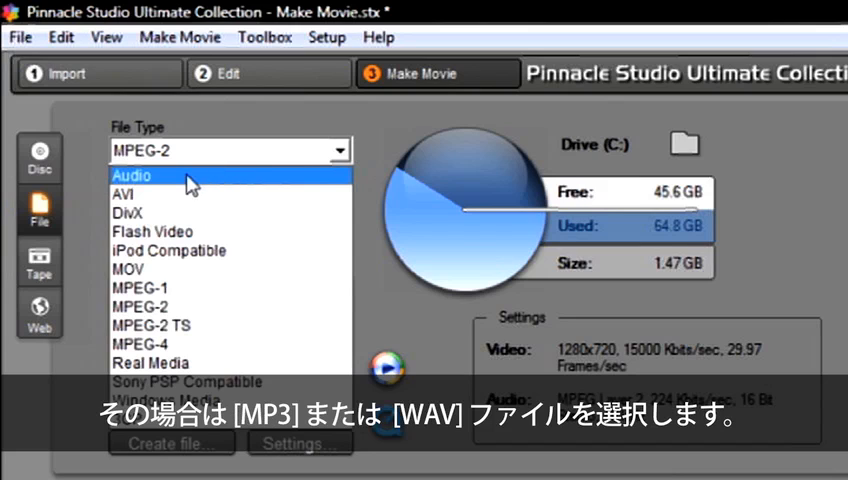
{"action": "left_click", "coordinate": [130, 176]}
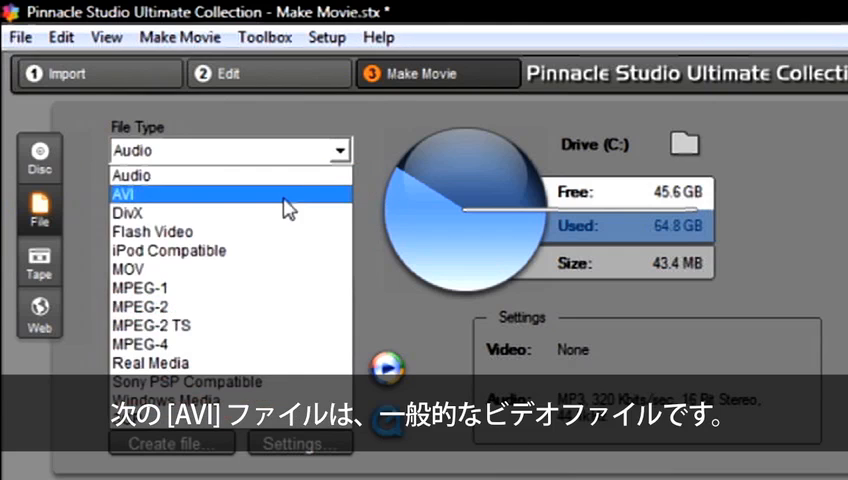
{"action": "left_click", "coordinate": [122, 194]}
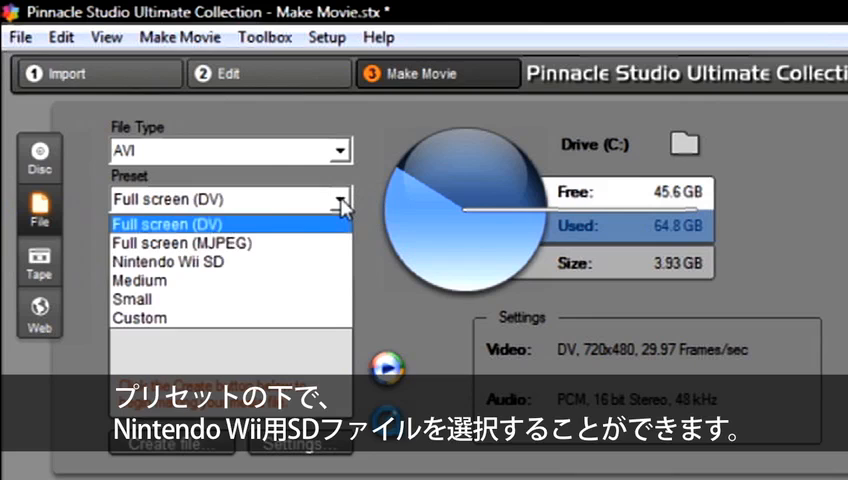
{"action": "mouse_move", "coordinate": [308, 262]}
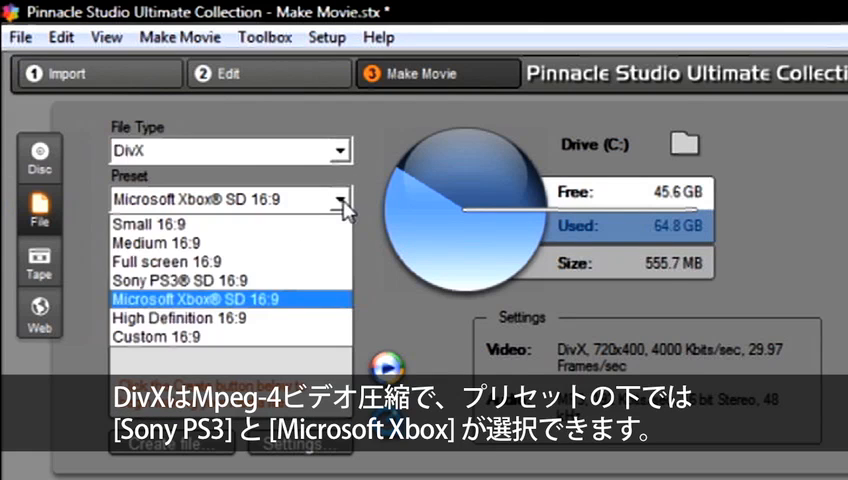
{"action": "mouse_move", "coordinate": [308, 300]}
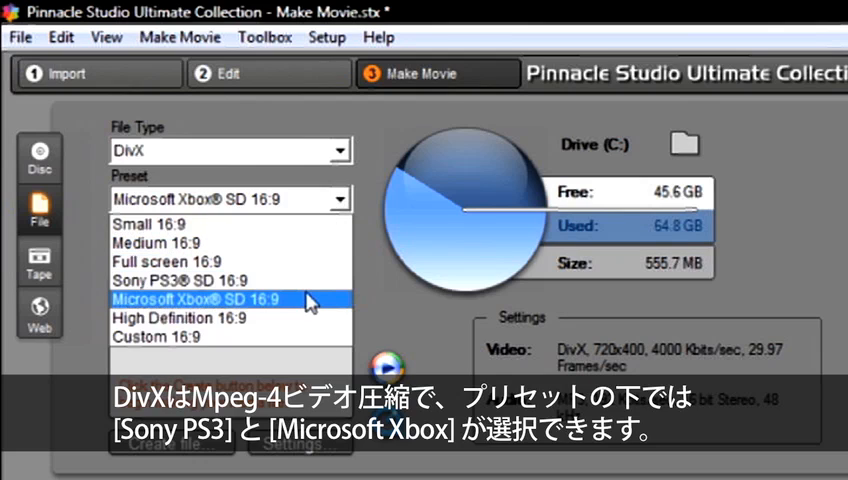
{"action": "left_click", "coordinate": [190, 300]}
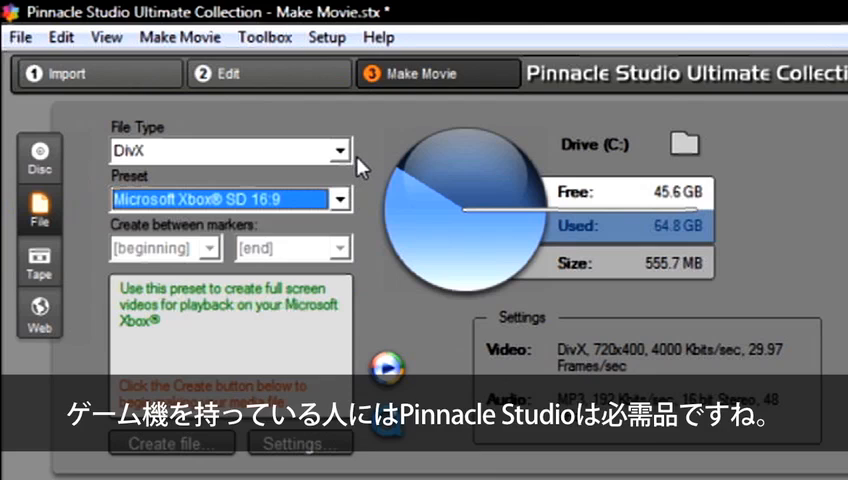
{"action": "mouse_move", "coordinate": [368, 166]}
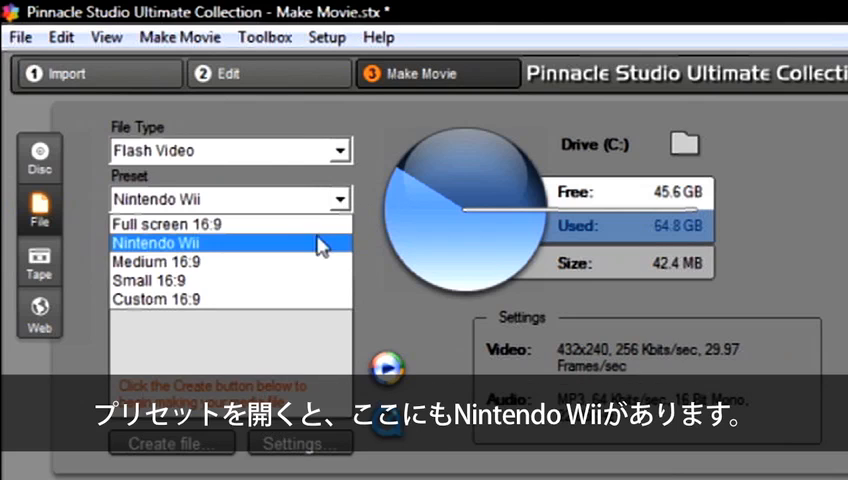
Step through Flash Video (Nintendo Wii), MPEG-4, Real Media, Sony PSP and Windows Media, ending on 3GP Very Small (H263 Video) at 176x96
{"action": "left_click", "coordinate": [156, 242]}
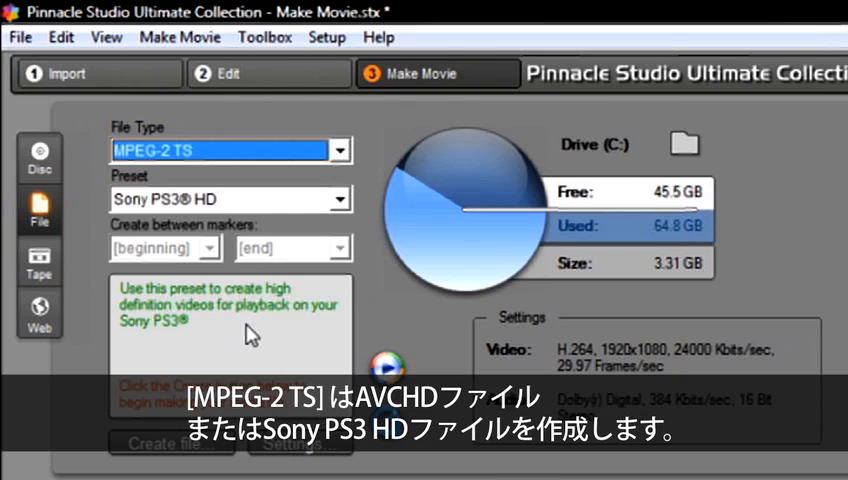
{"action": "left_click", "coordinate": [344, 200]}
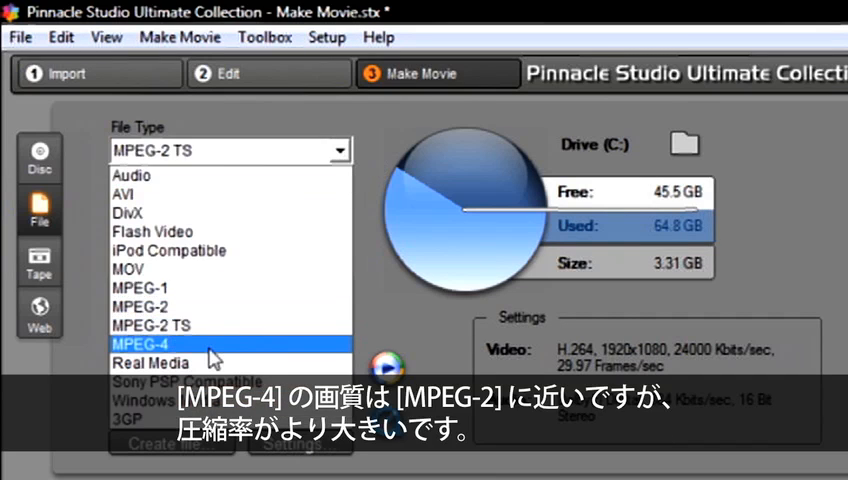
{"action": "left_click", "coordinate": [140, 344]}
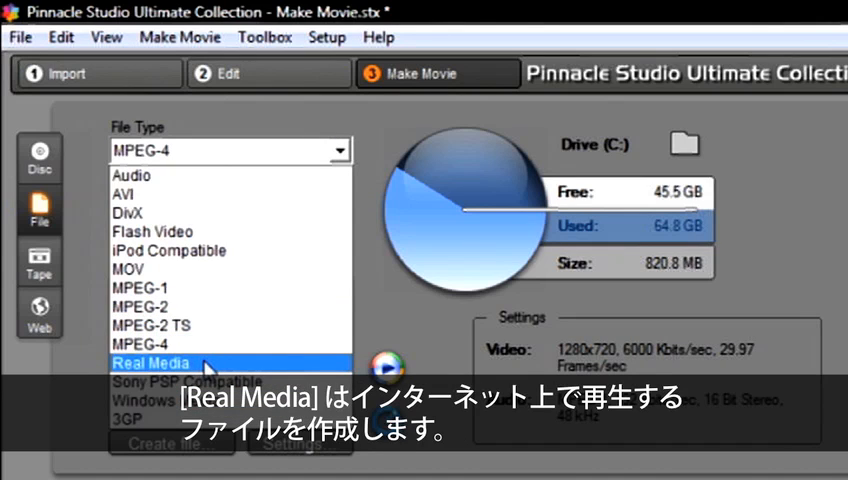
{"action": "left_click", "coordinate": [152, 364]}
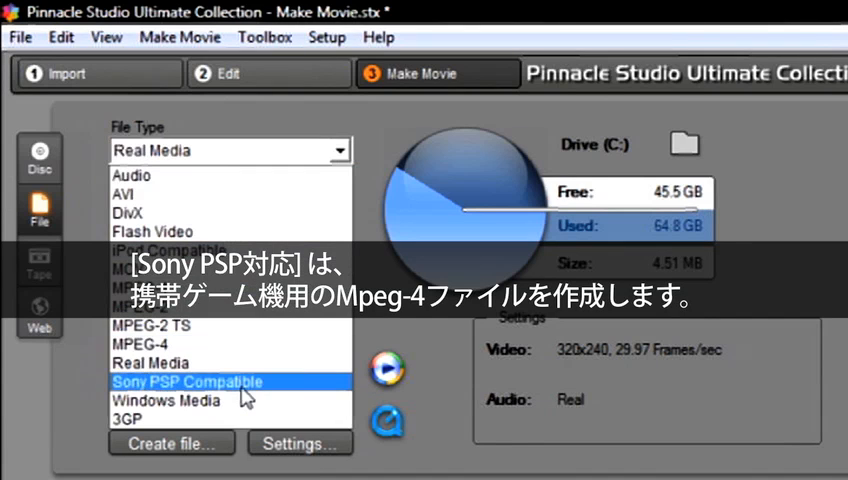
{"action": "left_click", "coordinate": [186, 380]}
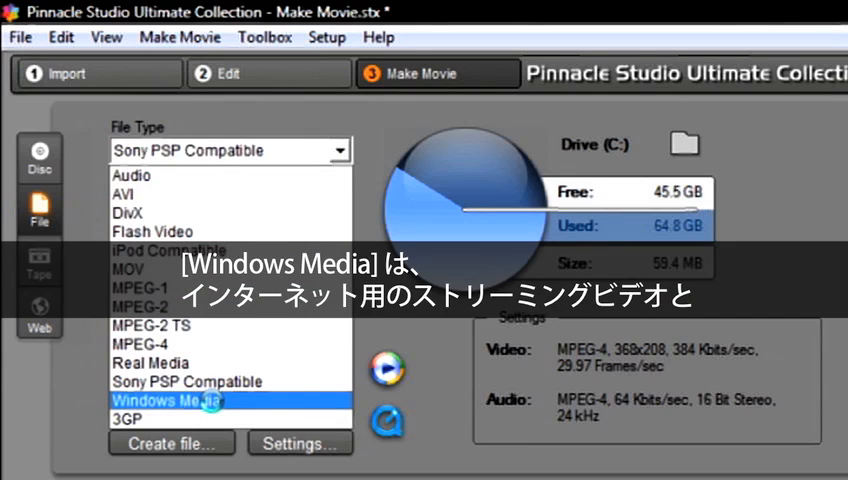
{"action": "left_click", "coordinate": [168, 400]}
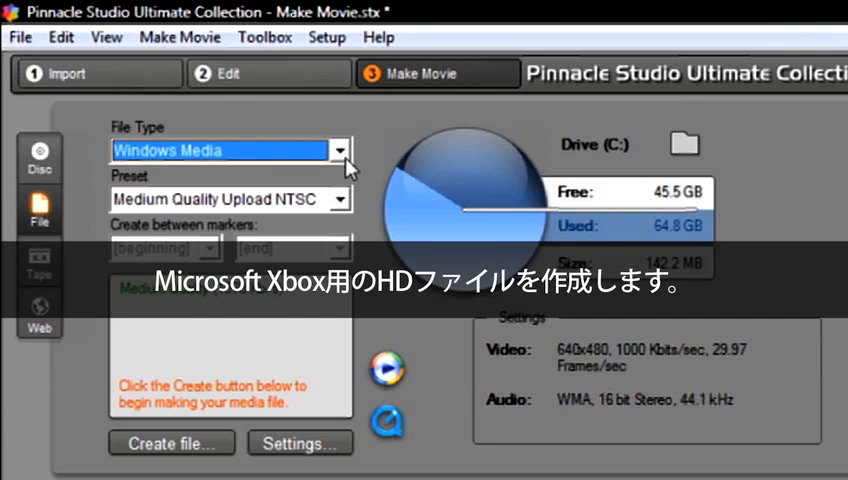
{"action": "left_click", "coordinate": [340, 150]}
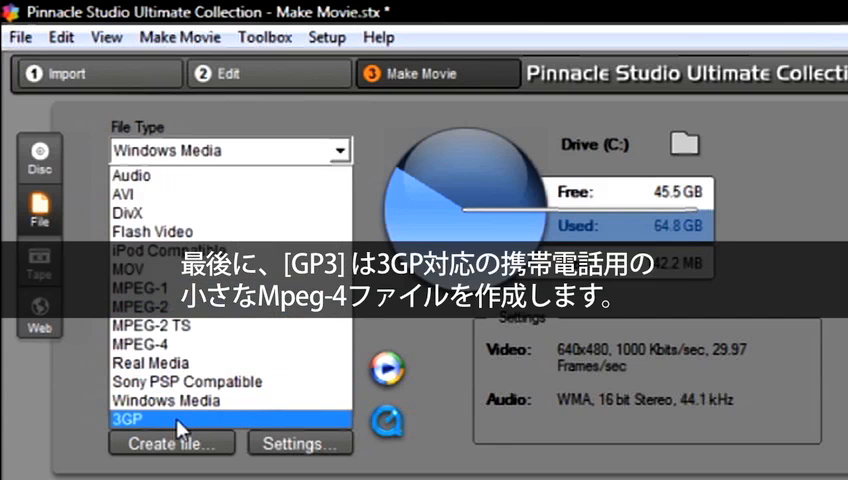
{"action": "left_click", "coordinate": [136, 426]}
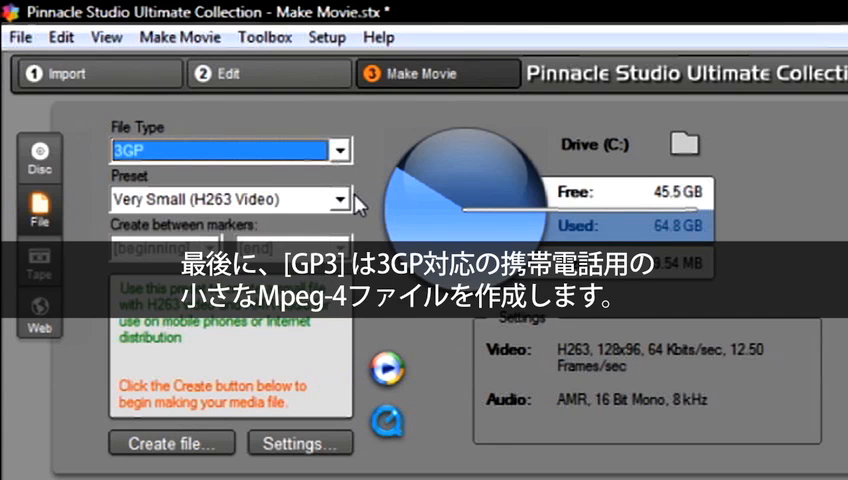
{"action": "mouse_move", "coordinate": [344, 204]}
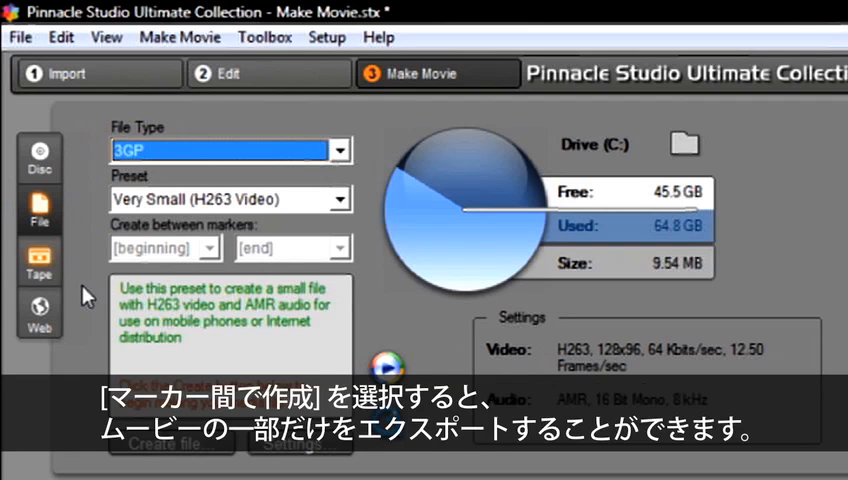
{"action": "mouse_move", "coordinate": [210, 258]}
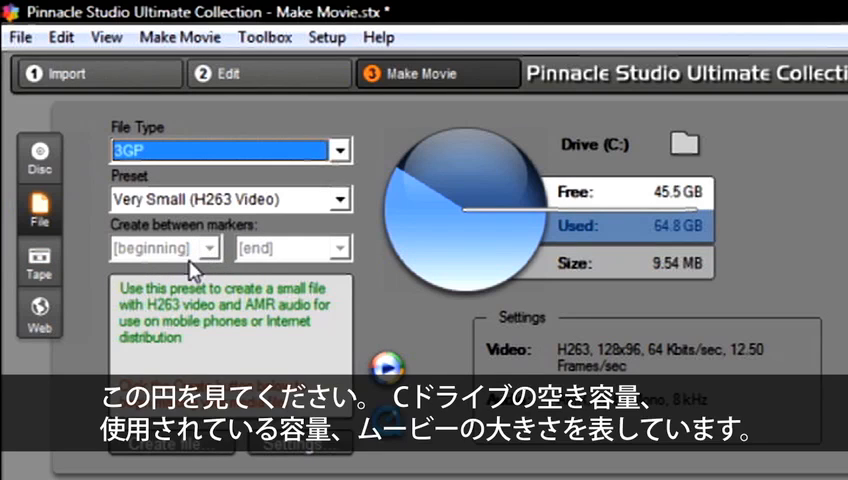
{"action": "mouse_move", "coordinate": [172, 268]}
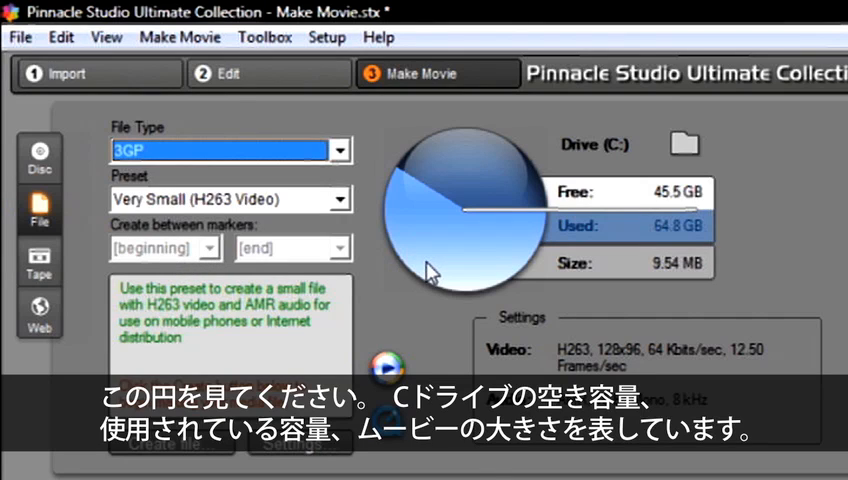
{"action": "mouse_move", "coordinate": [600, 274]}
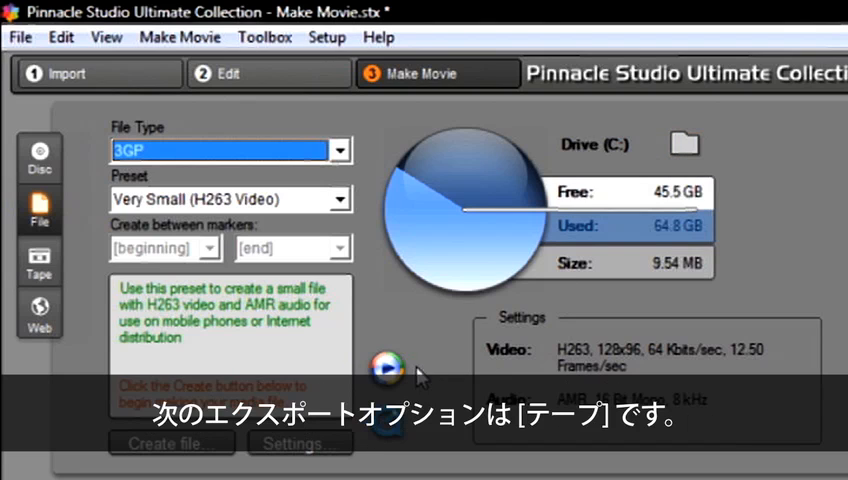
Make Tape output Analog Video Out on the Pinnacle 710-USB device
{"action": "left_click", "coordinate": [40, 262]}
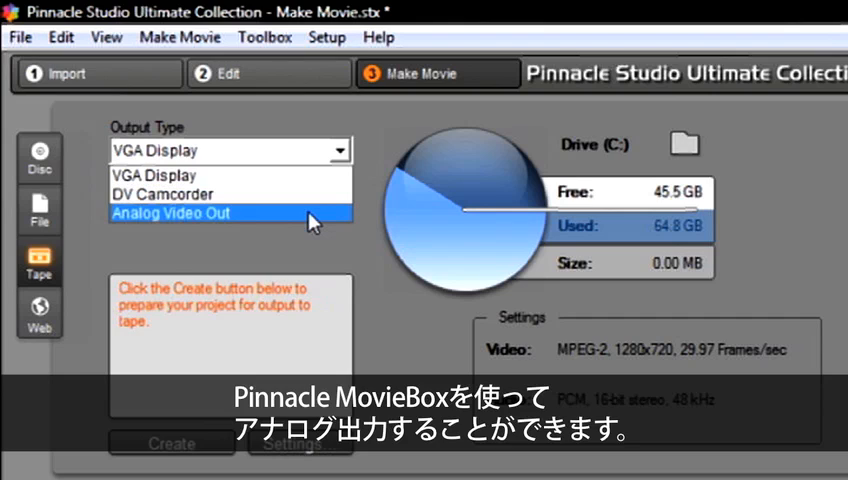
{"action": "mouse_move", "coordinate": [280, 232]}
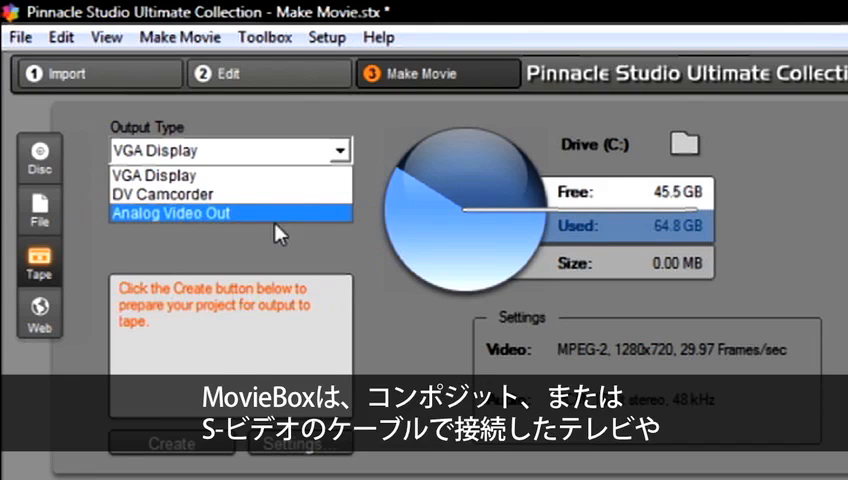
{"action": "mouse_move", "coordinate": [240, 220]}
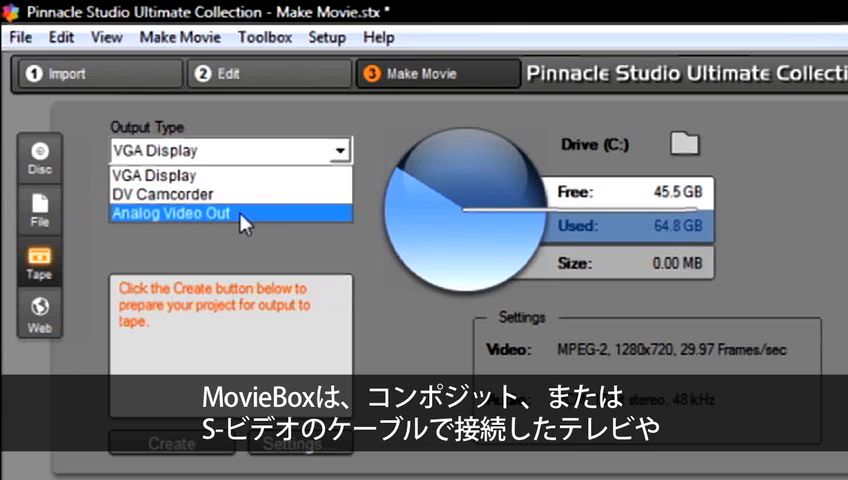
{"action": "left_click", "coordinate": [170, 212]}
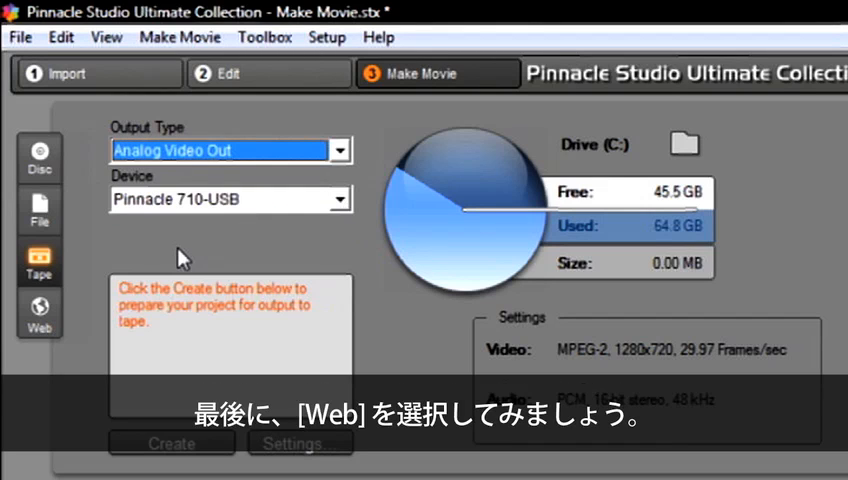
Make Web output upload to YouTube, keeping the Best Quality preset
{"action": "left_click", "coordinate": [38, 312]}
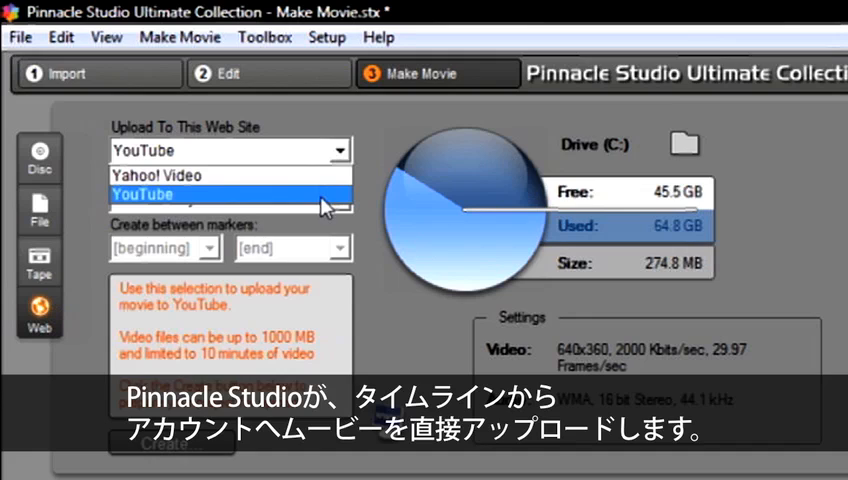
{"action": "left_click", "coordinate": [140, 194]}
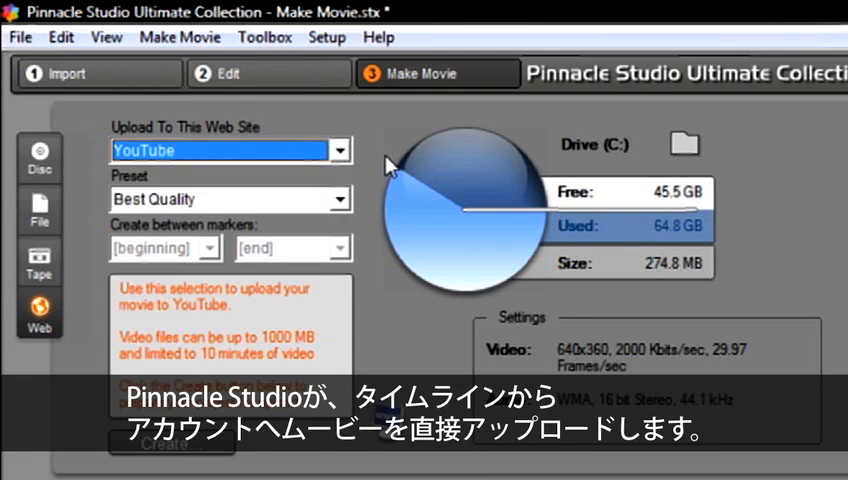
{"action": "mouse_move", "coordinate": [392, 152]}
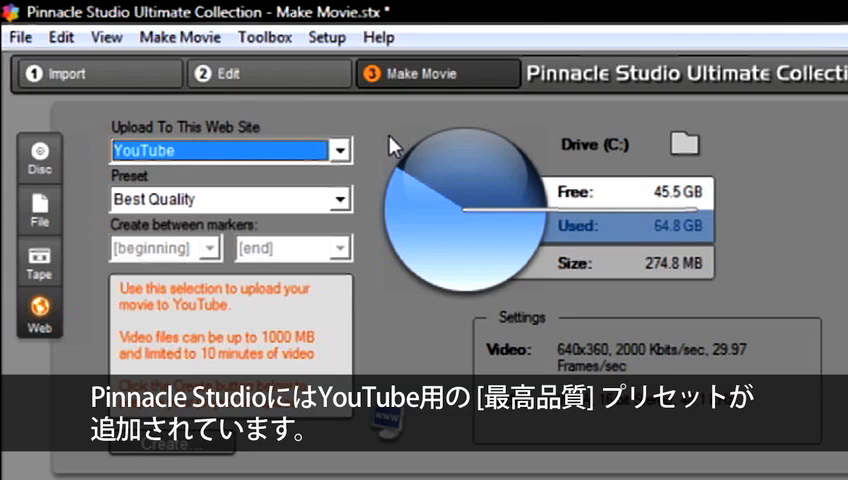
{"action": "mouse_move", "coordinate": [340, 204]}
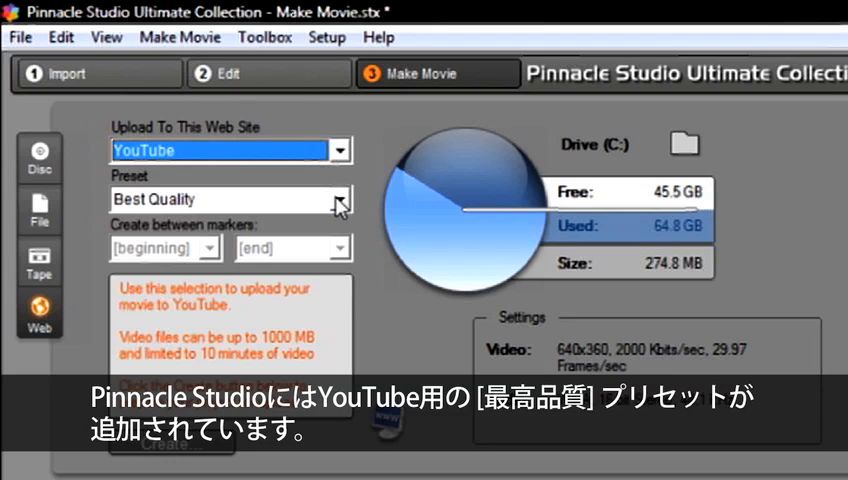